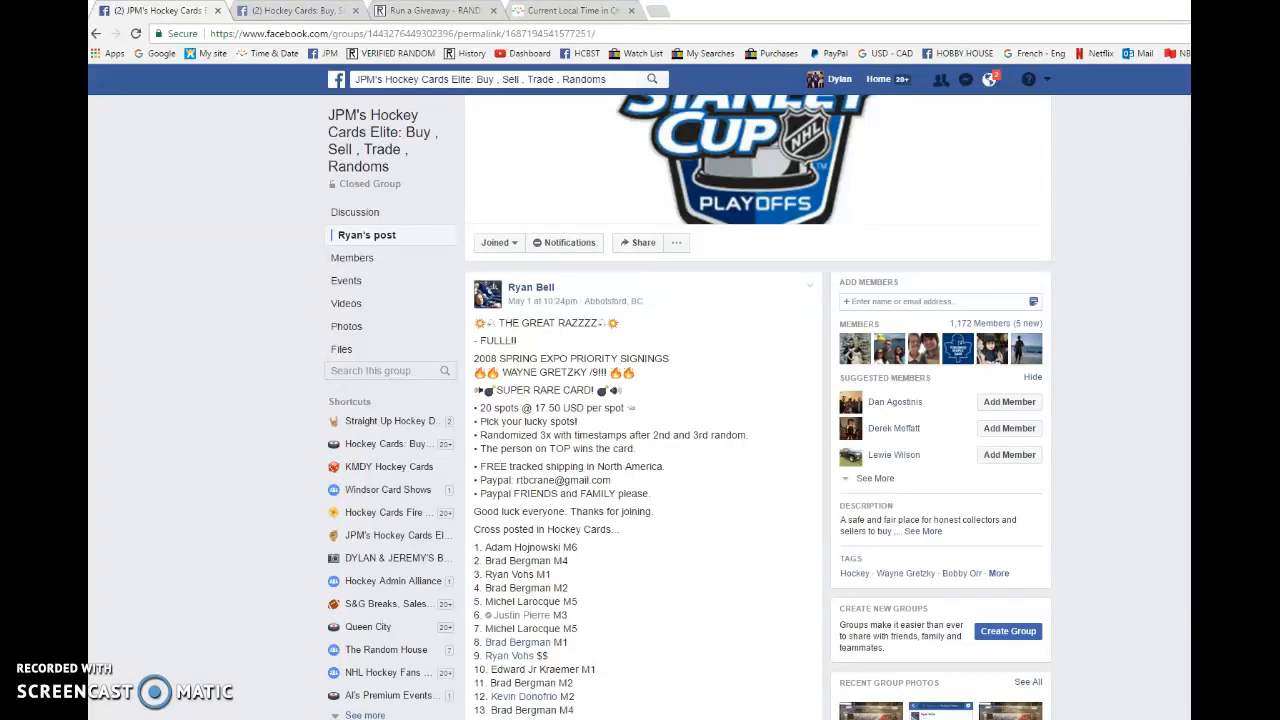
mouse_move(686, 377)
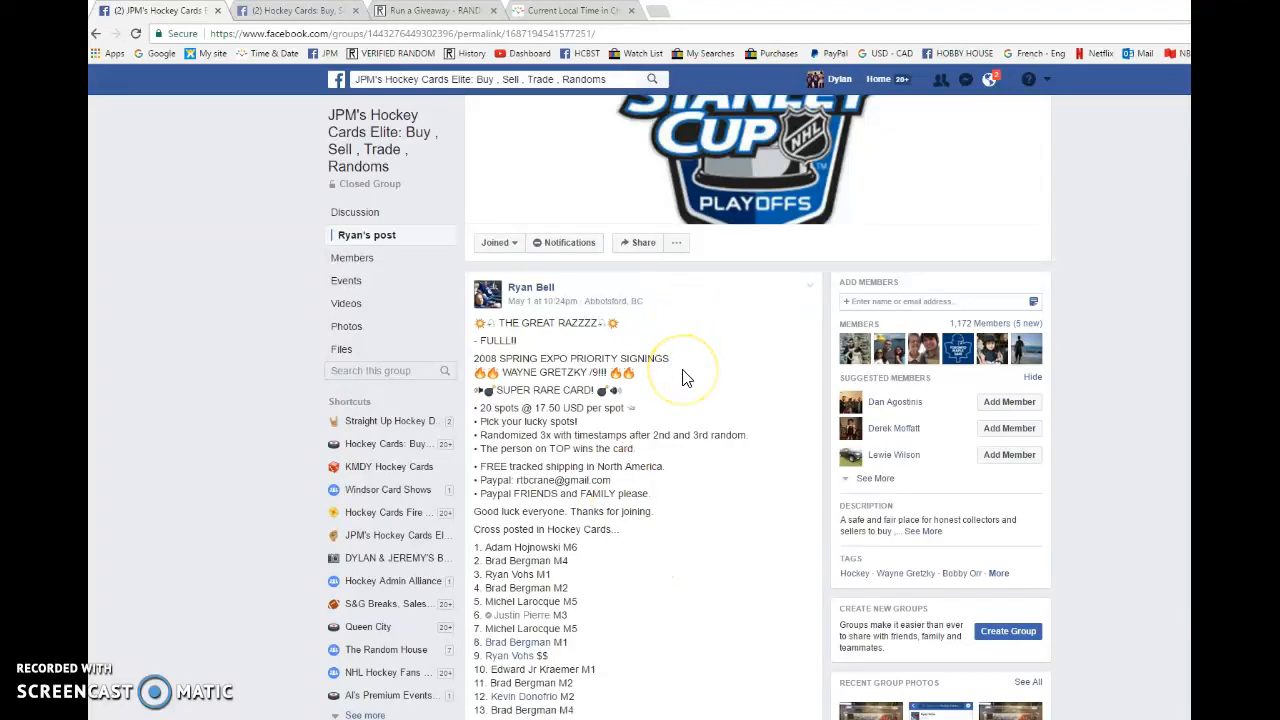
mouse_move(687, 374)
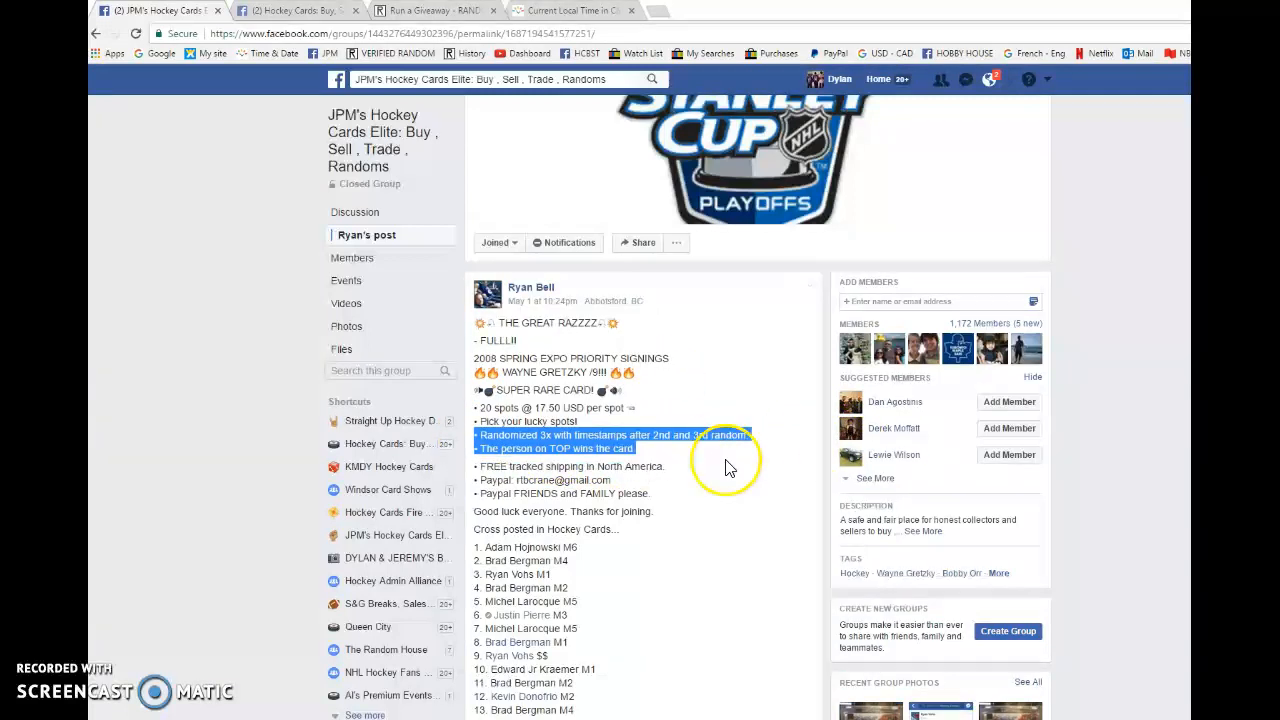
- Select the post's twenty numbered raffle entries for copying into RANDOM.org
scroll("down", 3)
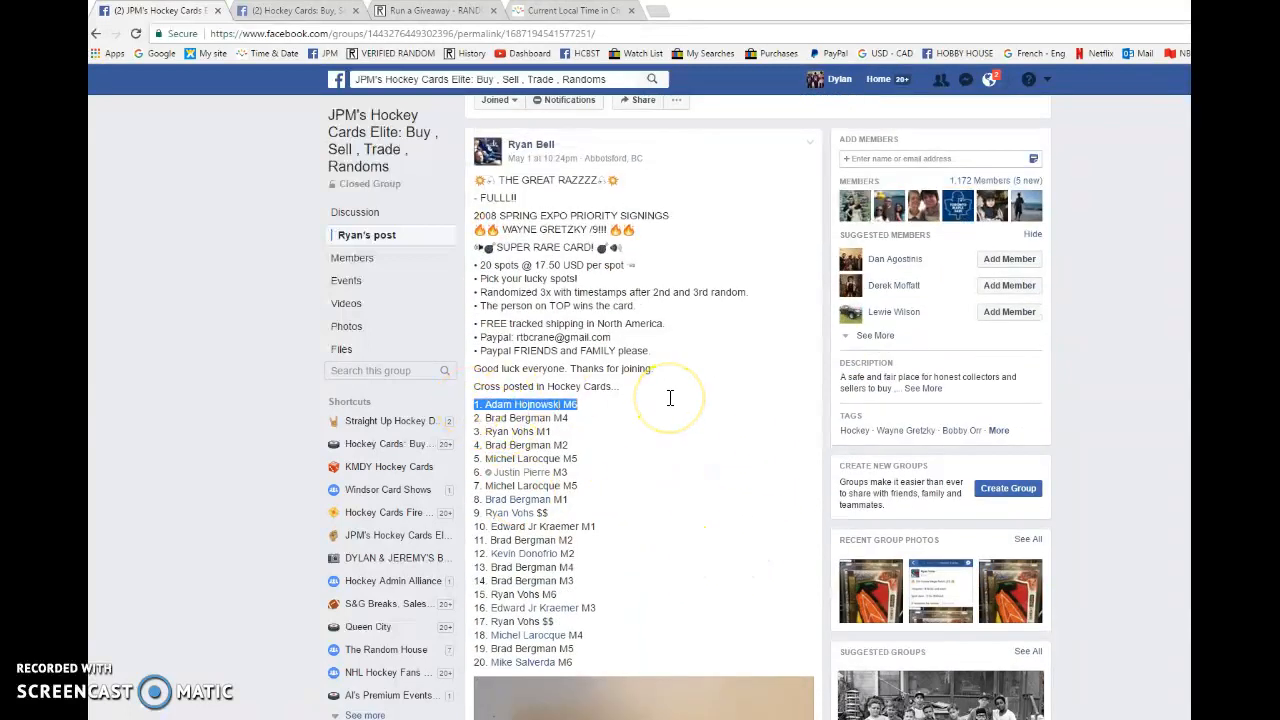
left_click_drag(473, 404, 573, 662)
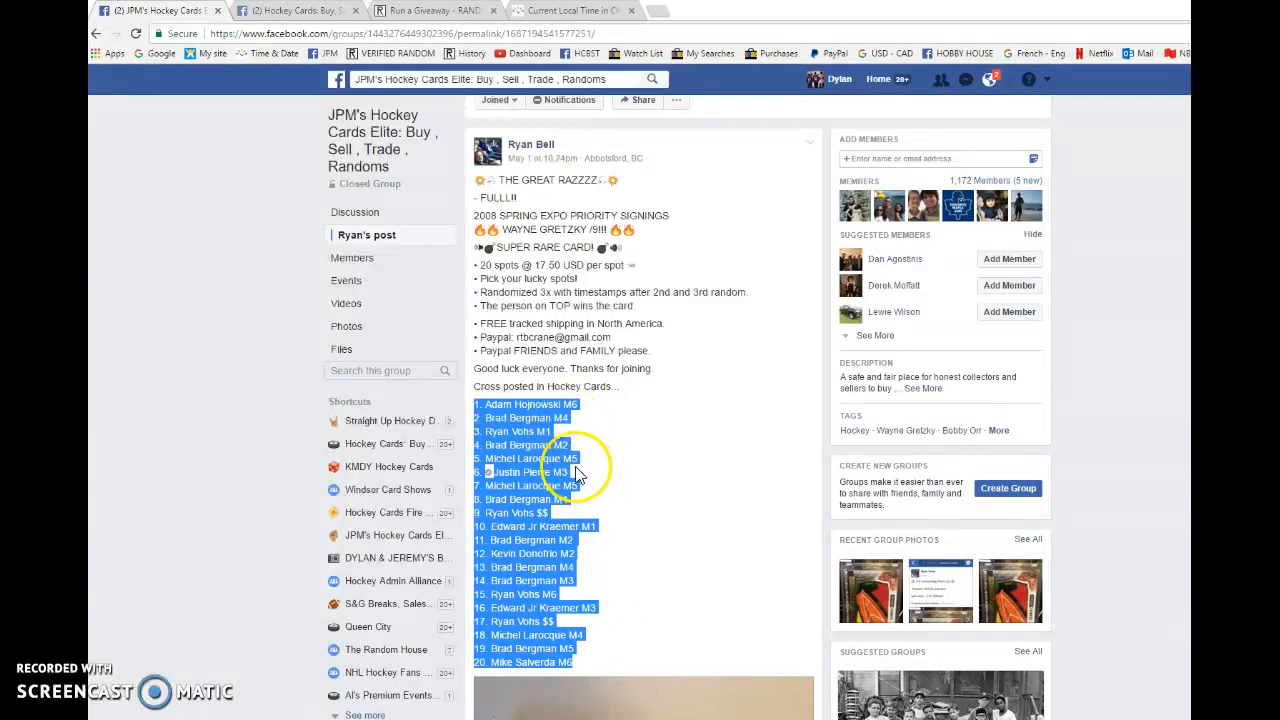
scroll("down", 3)
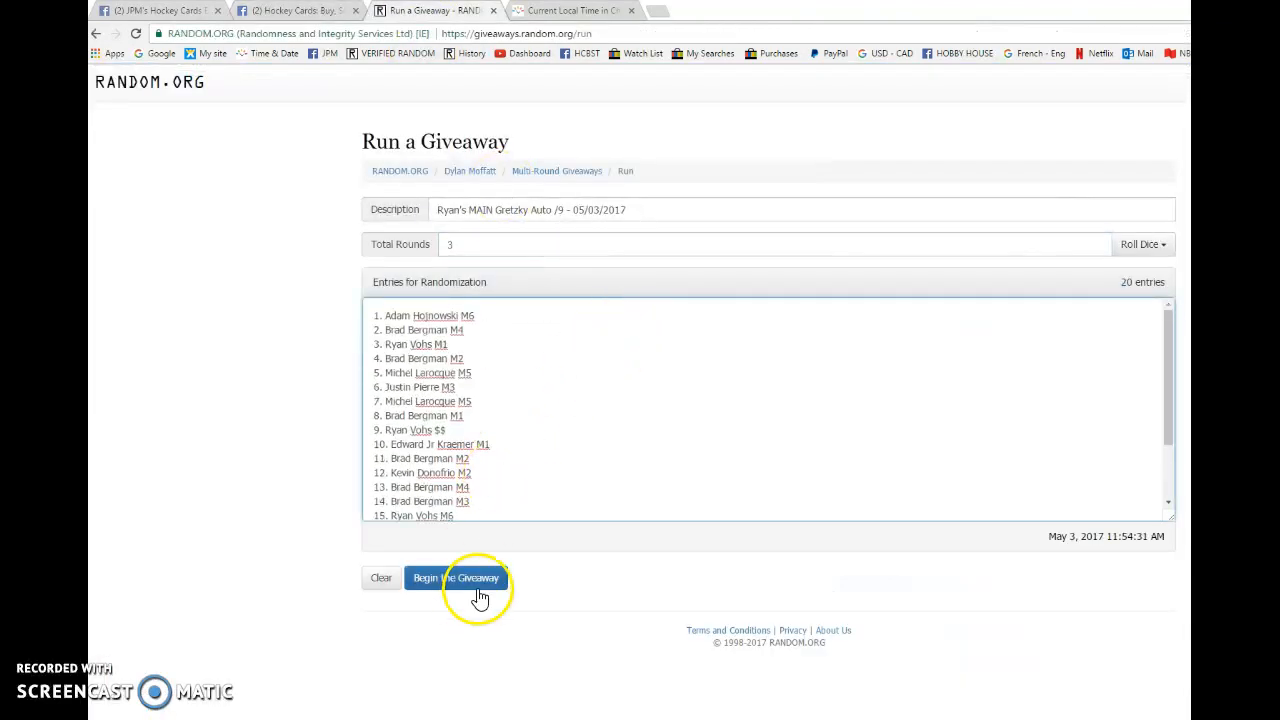
- Begin the RANDOM.org giveaway and run the first randomization round, advancing to round two
left_click(456, 578)
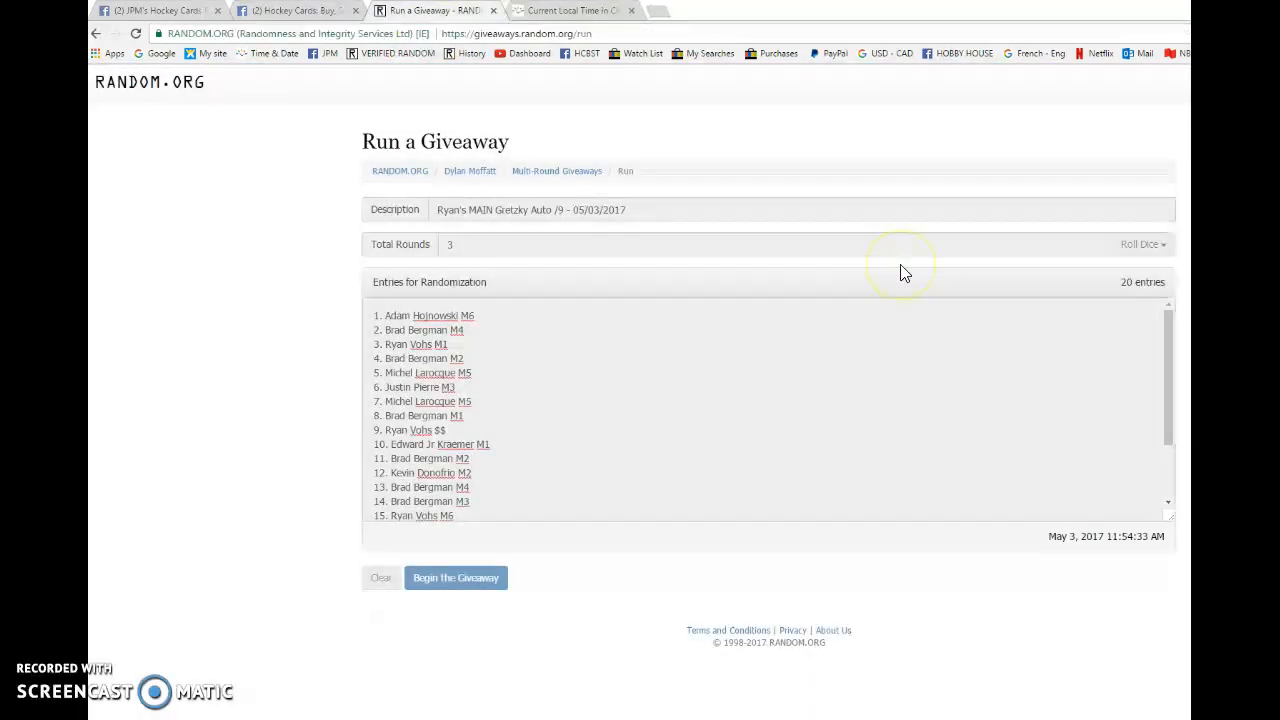
left_click(455, 577)
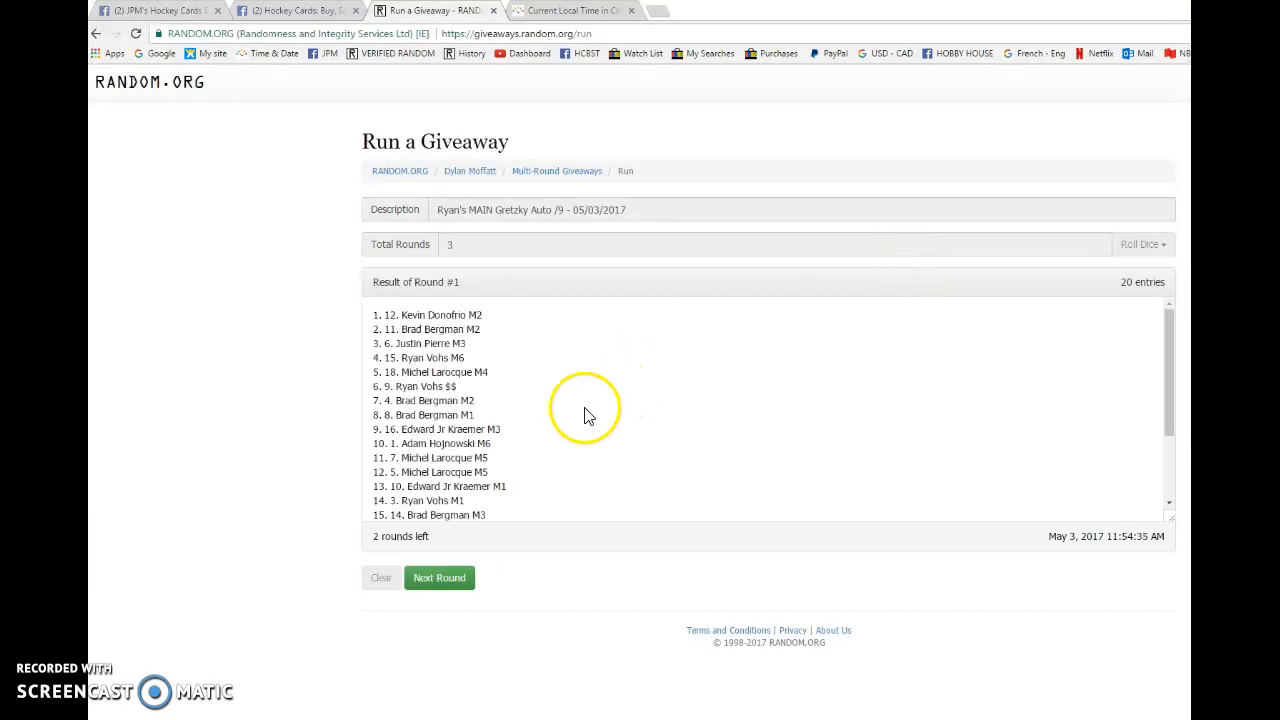
left_click(439, 577)
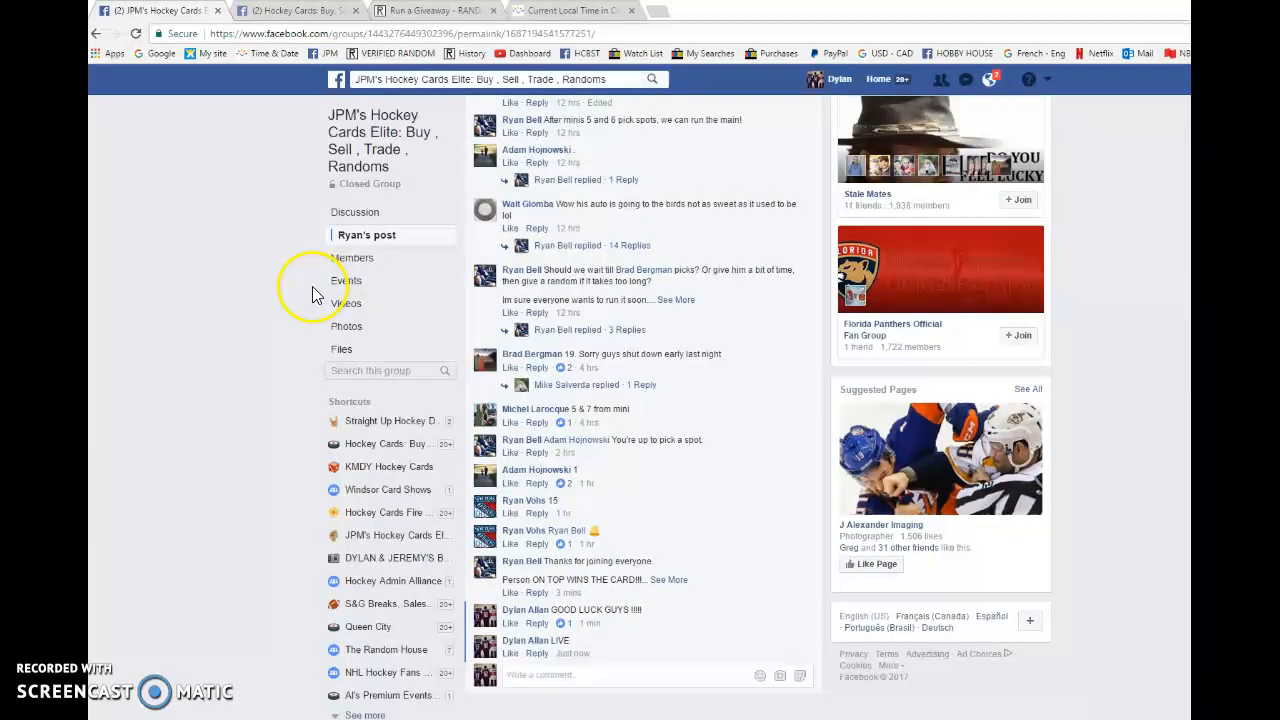
- Comment the round-two timestamp on the raffle thread and return to RANDOM.org
left_click(295, 10)
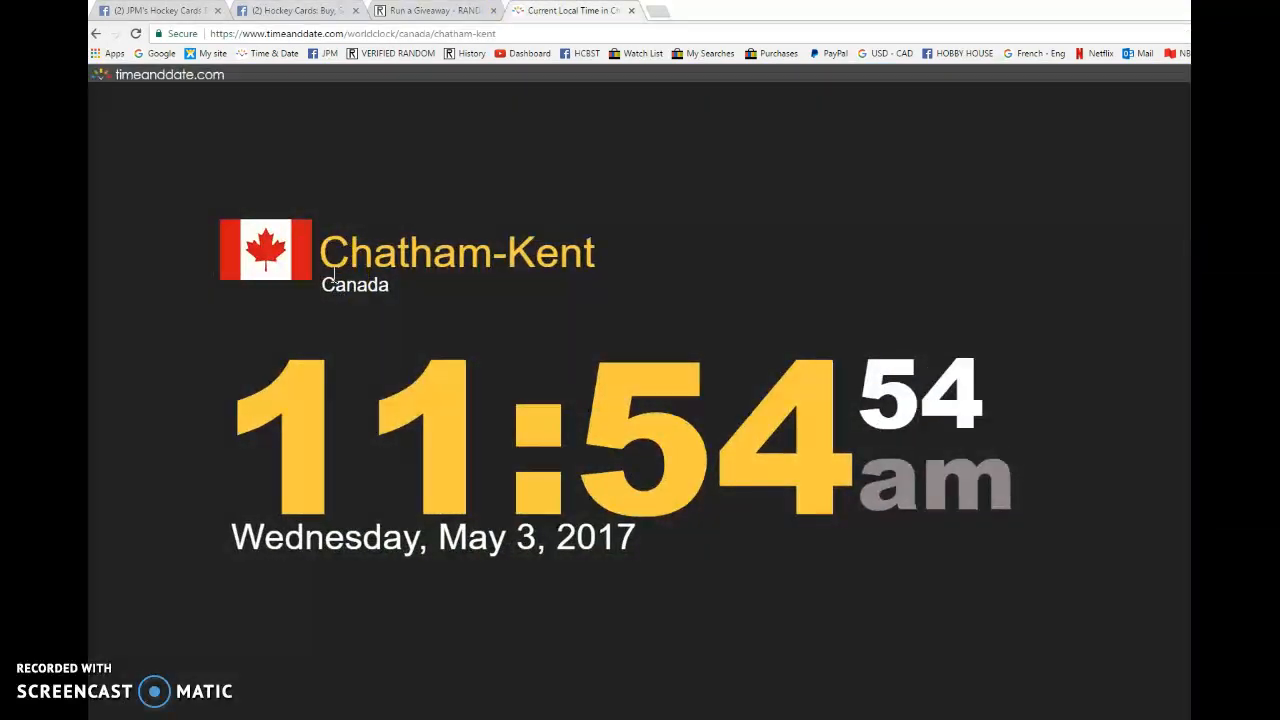
left_click(432, 10)
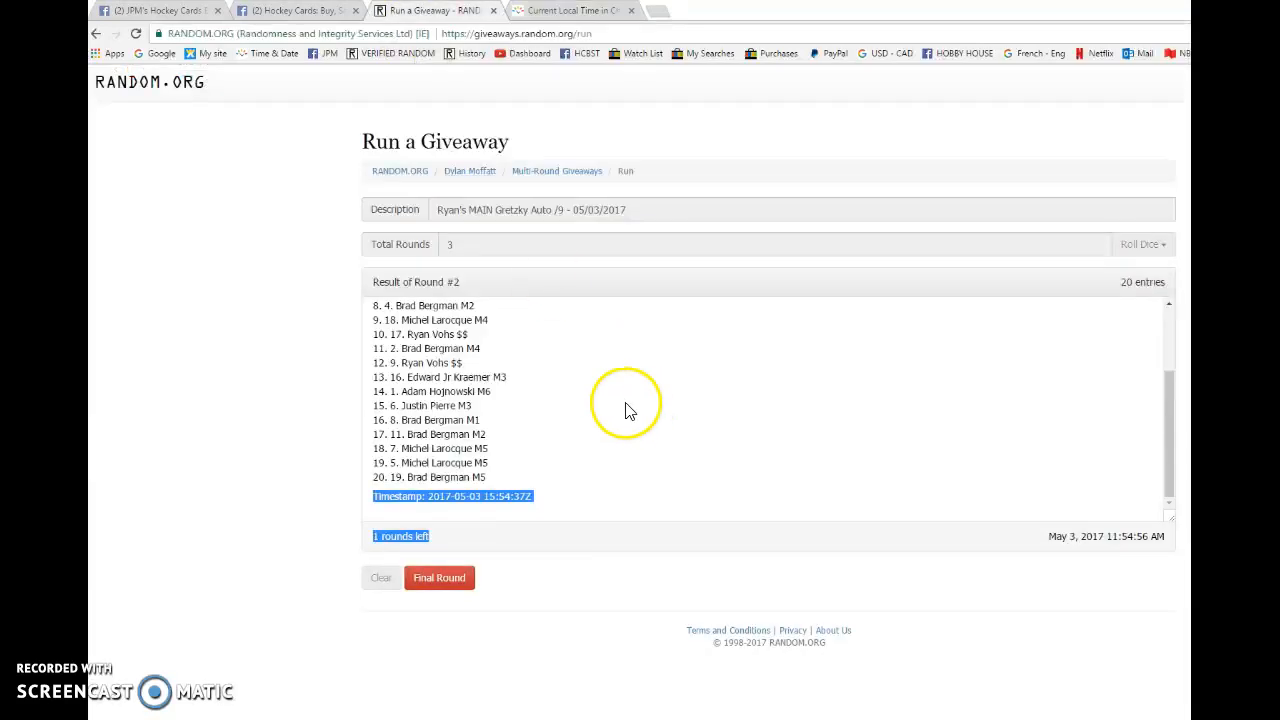
mouse_move(467, 573)
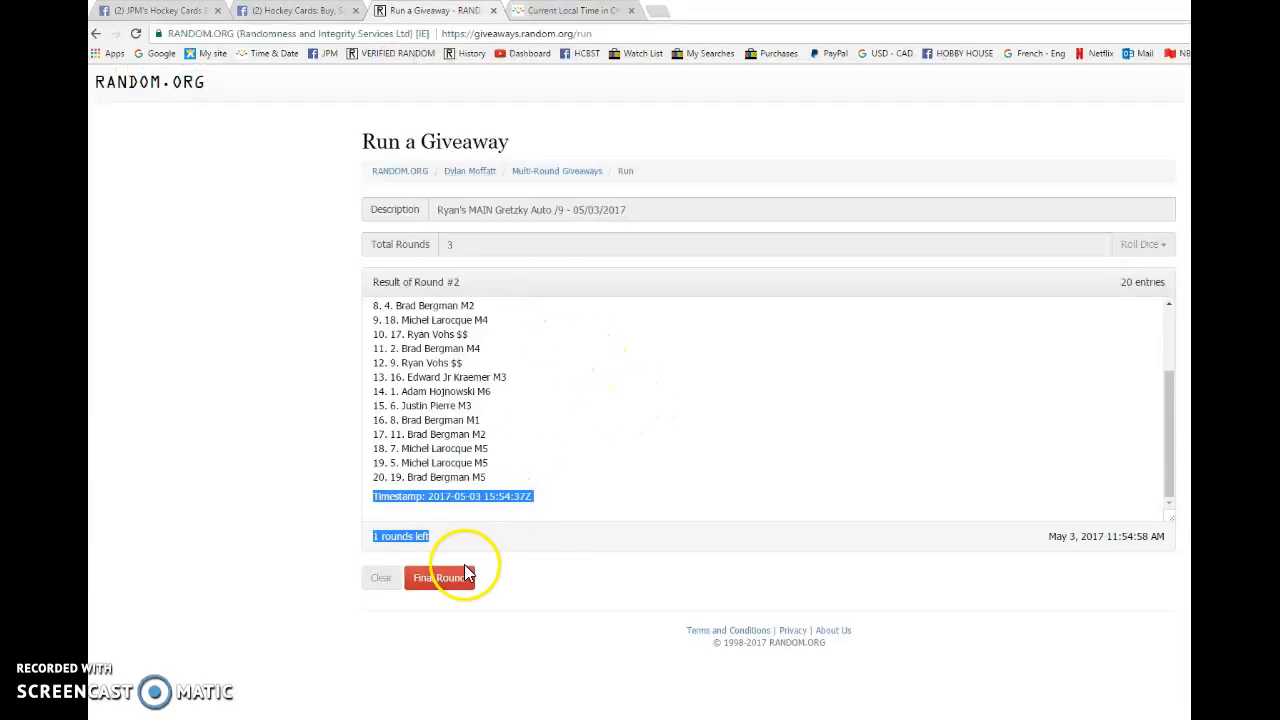
left_click(437, 577)
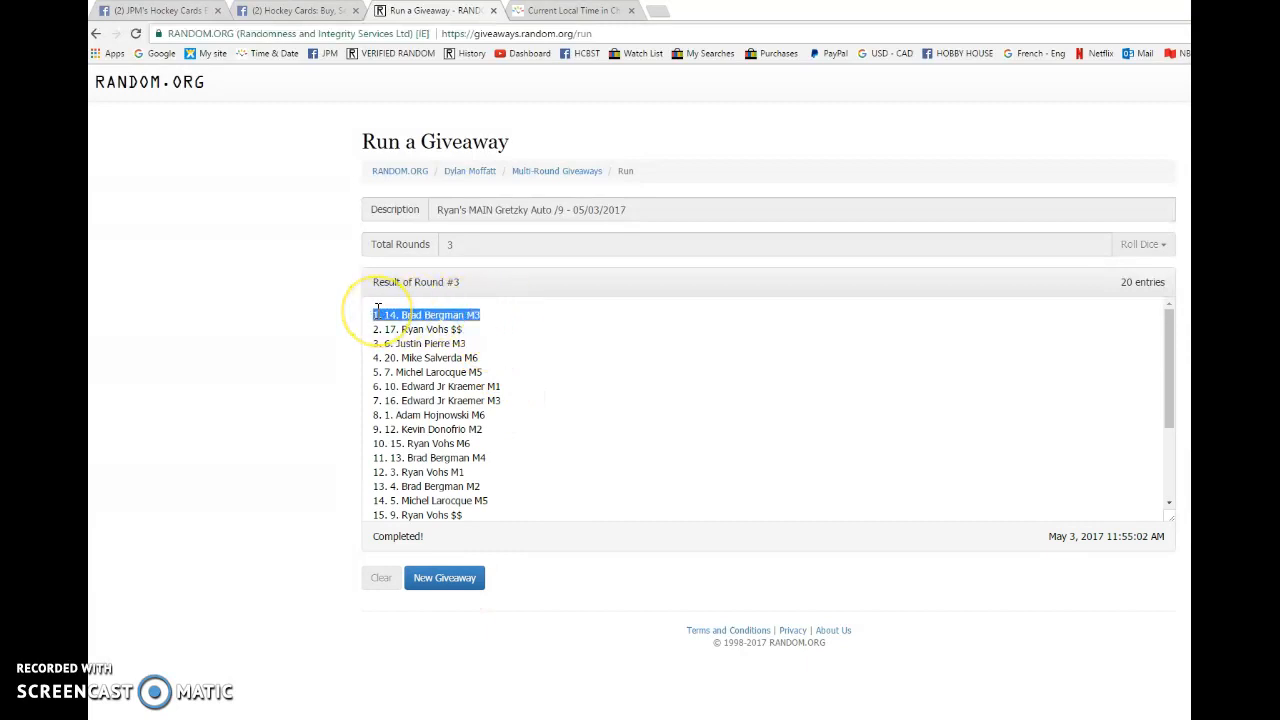
right_click(425, 315)
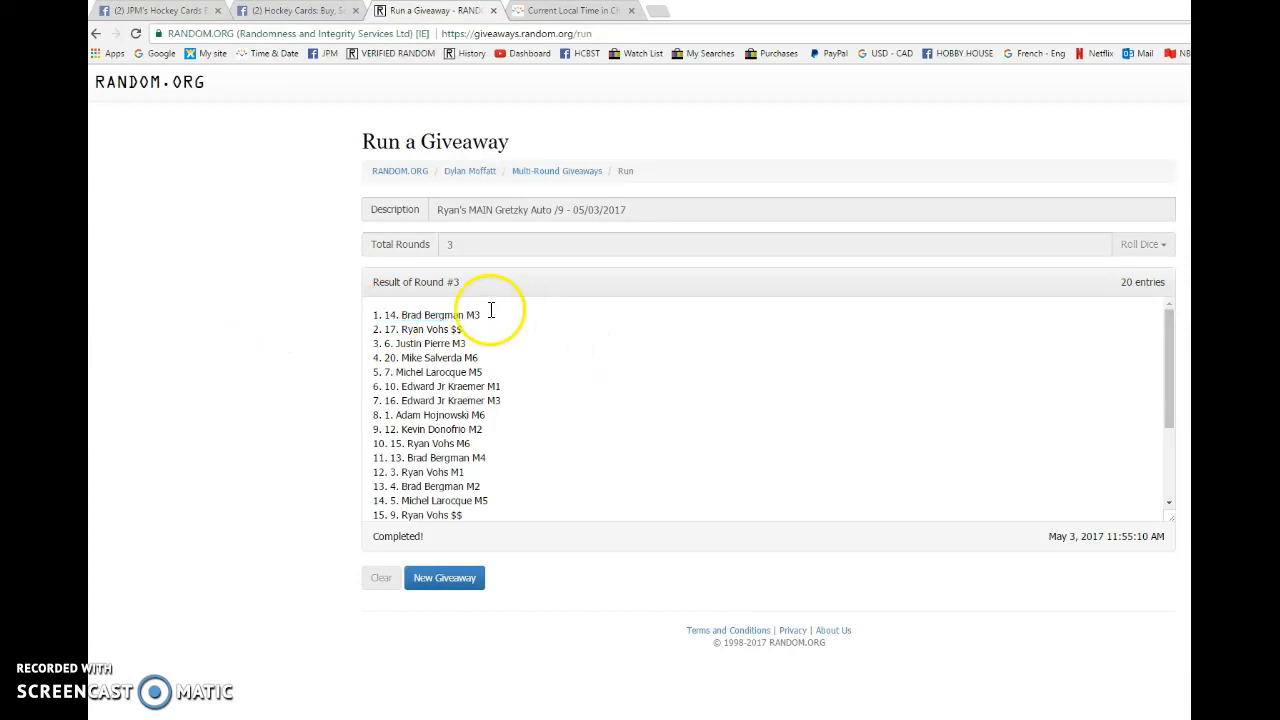
double_click(427, 315)
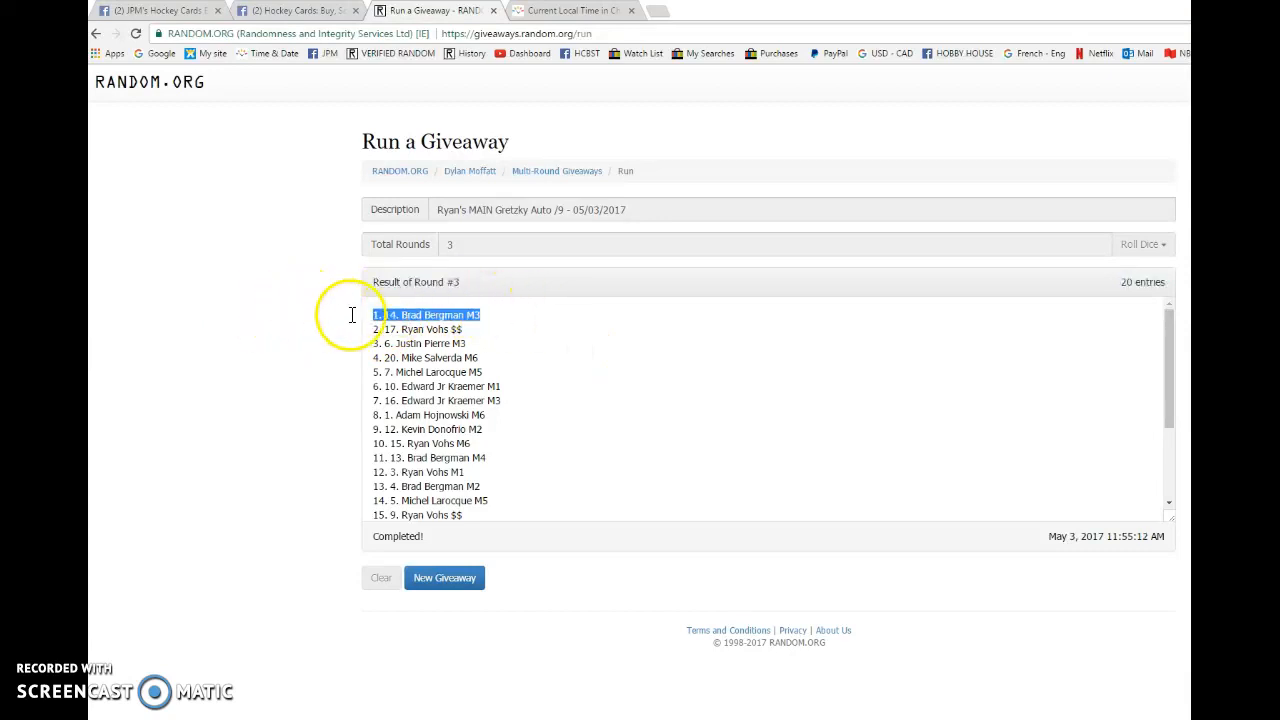
scroll("down", 3)
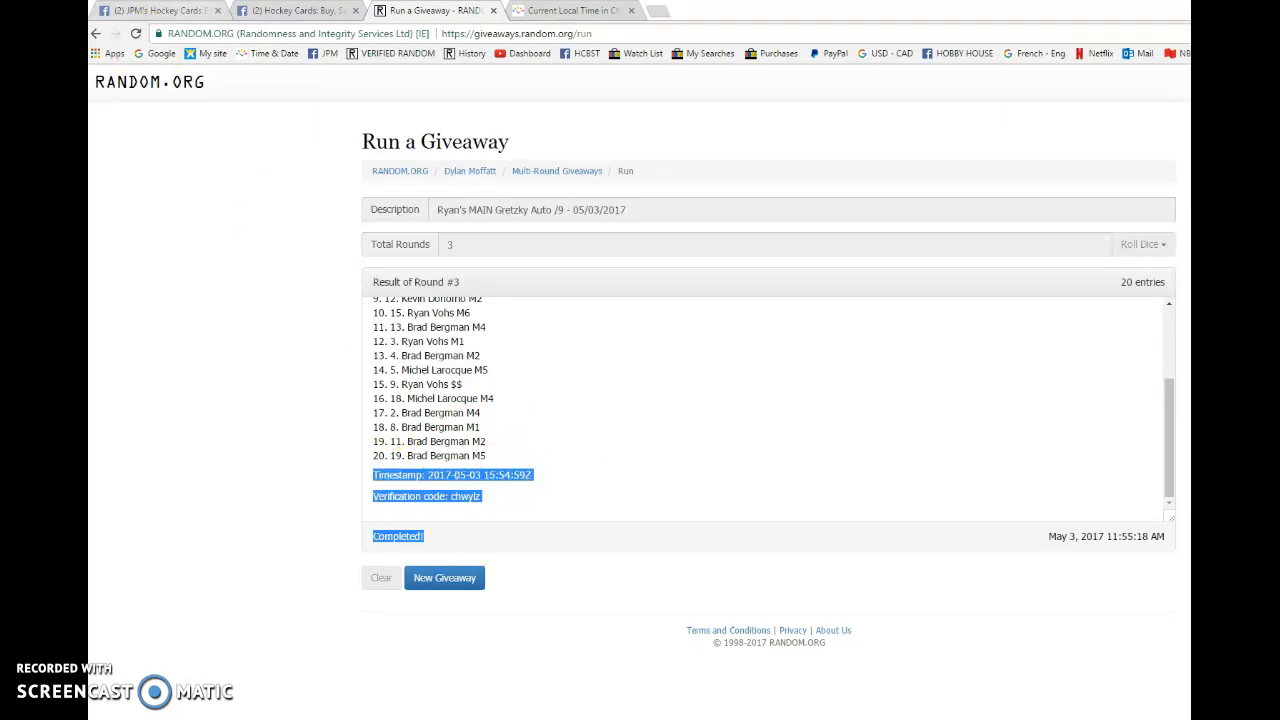
- Post the final timestamp, verification code and 'Completed!' then check Chatham-Kent time
left_click(155, 11)
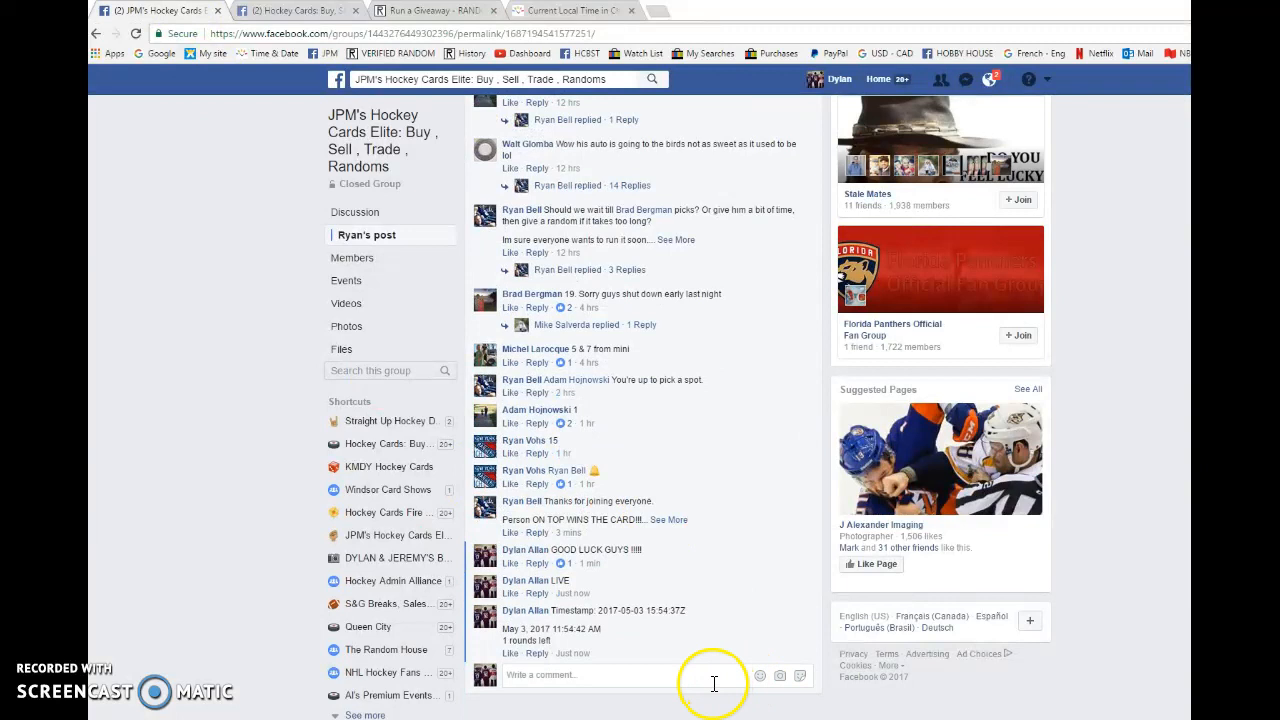
mouse_move(677, 672)
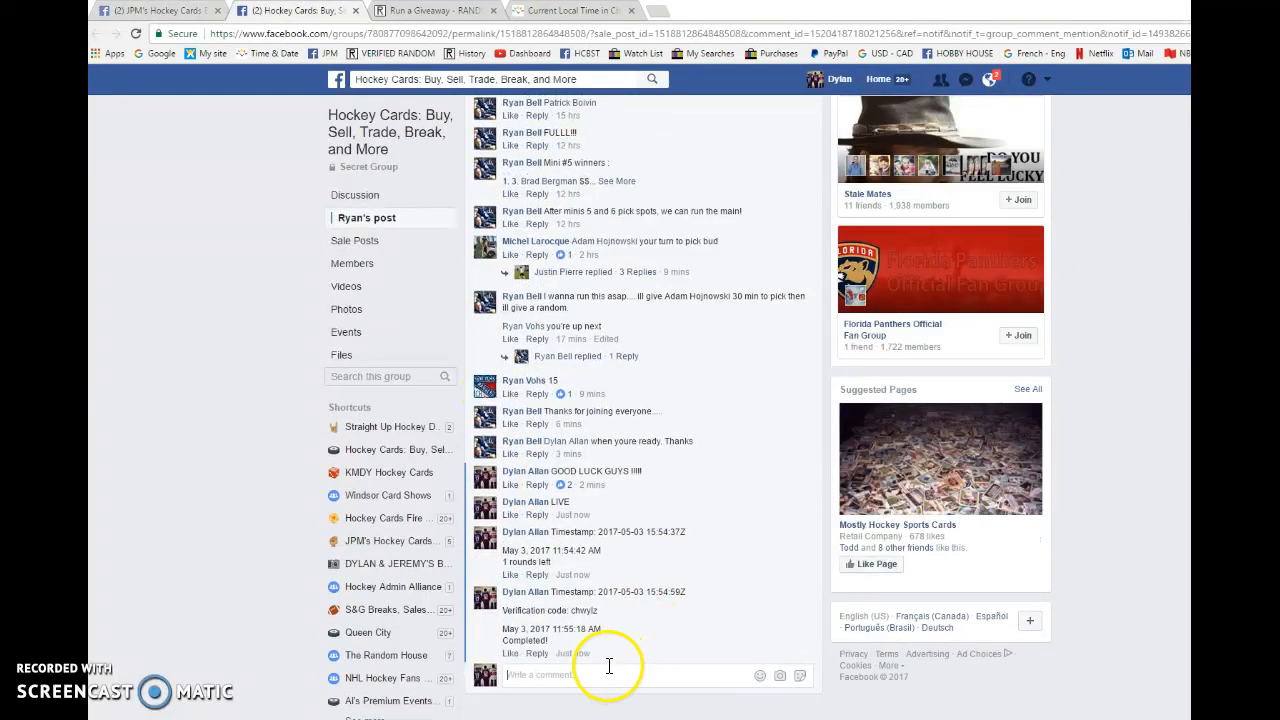
mouse_move(573, 654)
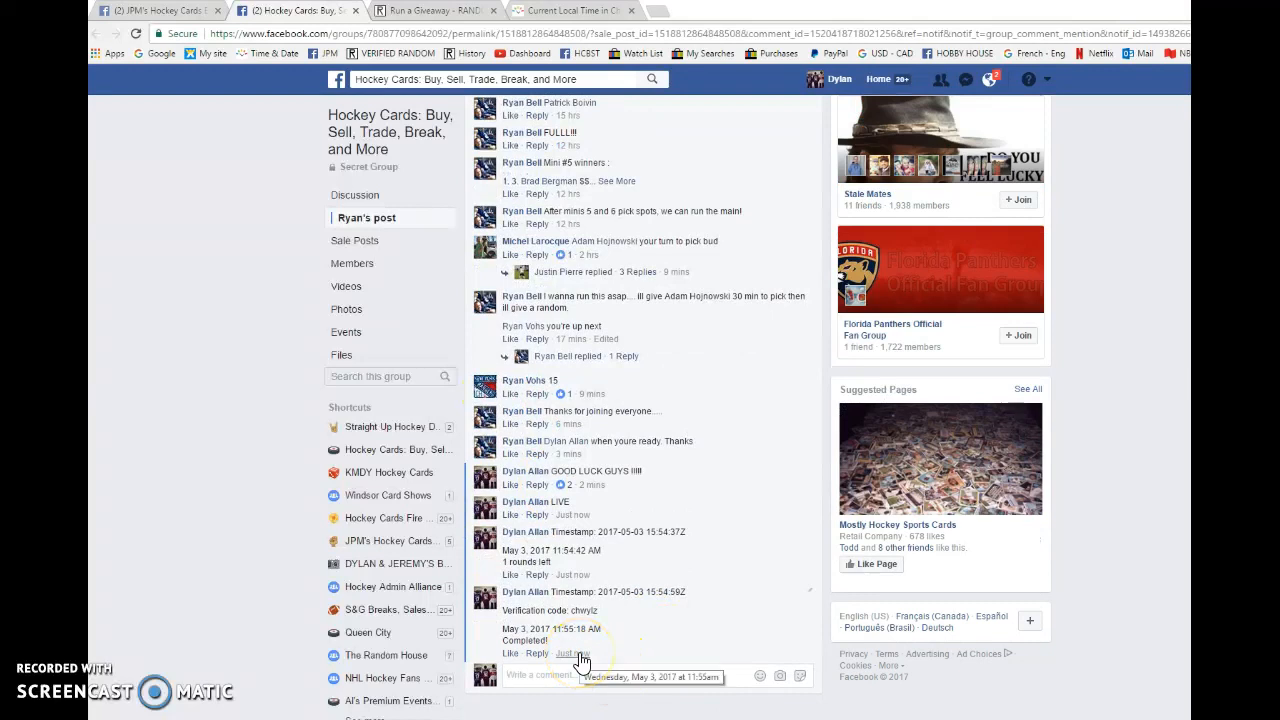
left_click(570, 10)
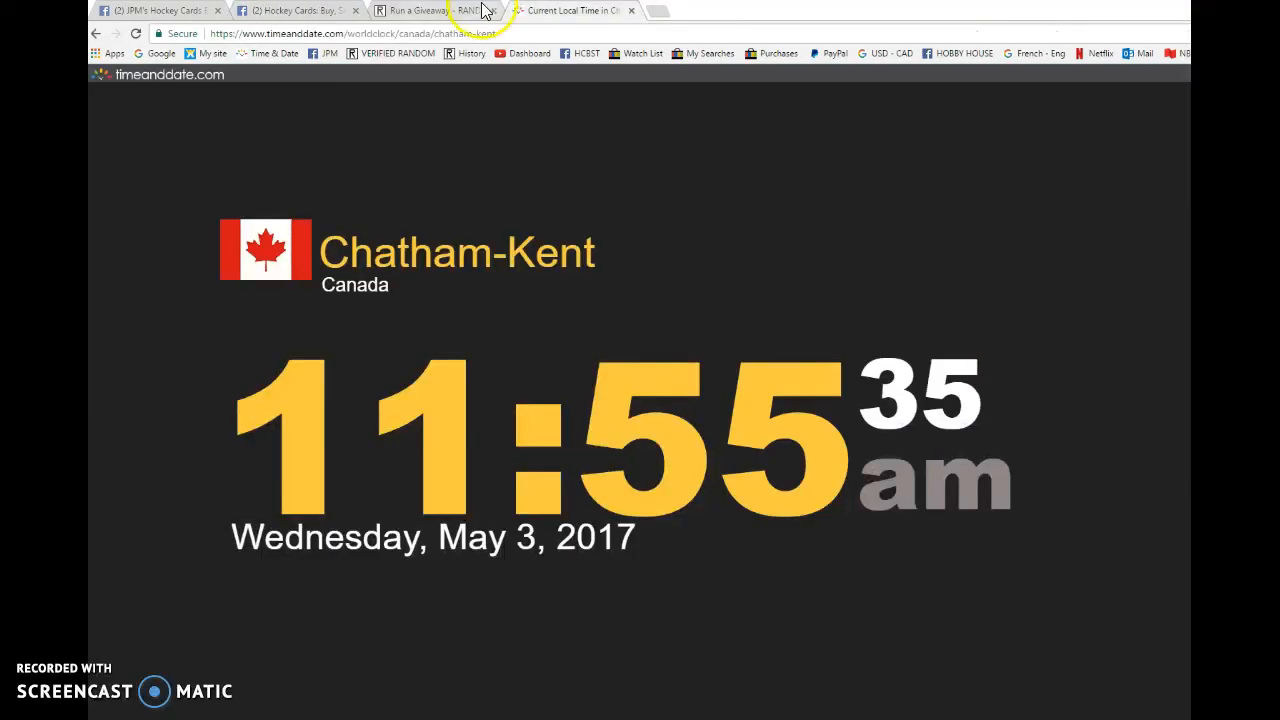
- Revisit the giveaway results, then post 'DONE' on the JPM's Hockey Cards thread
left_click(420, 10)
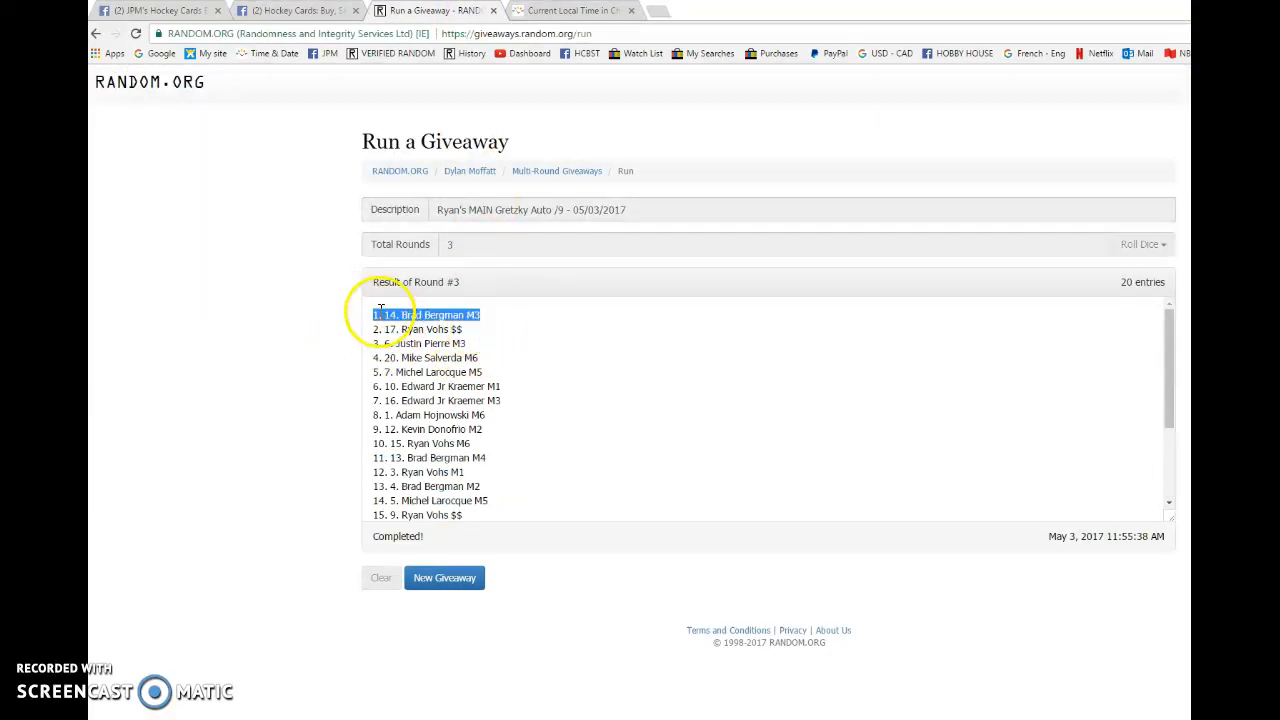
left_click(155, 10)
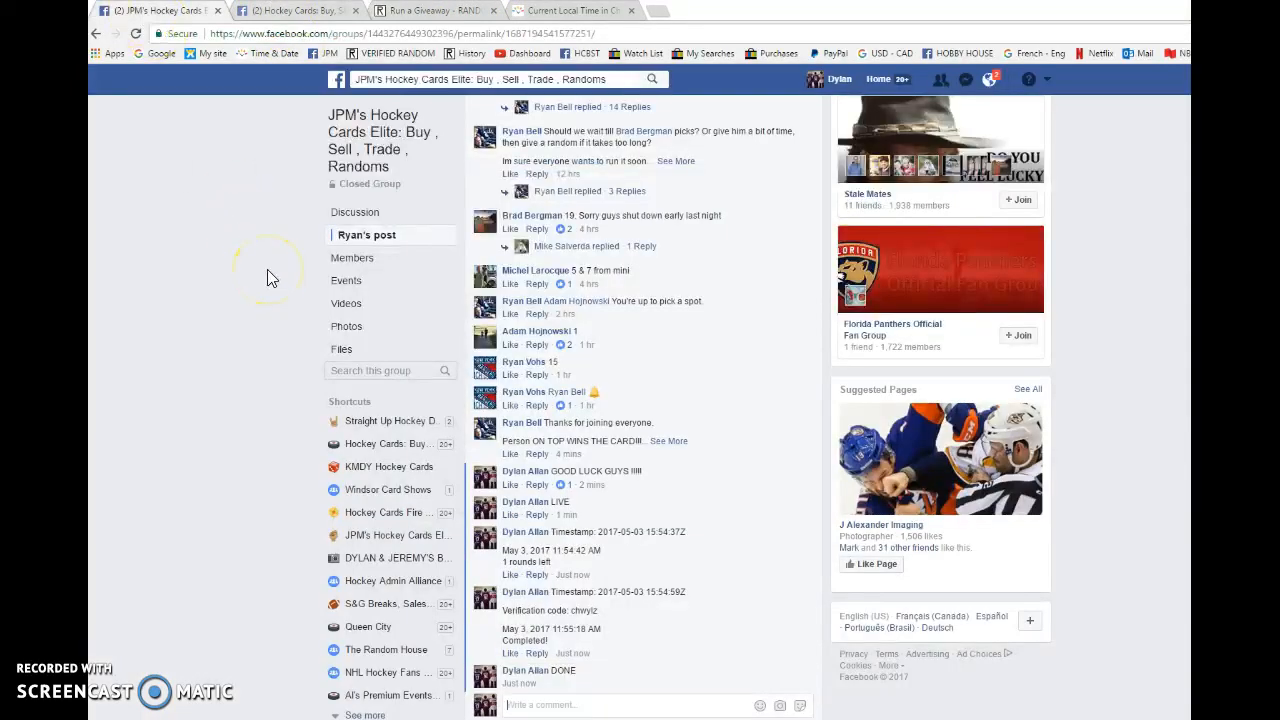